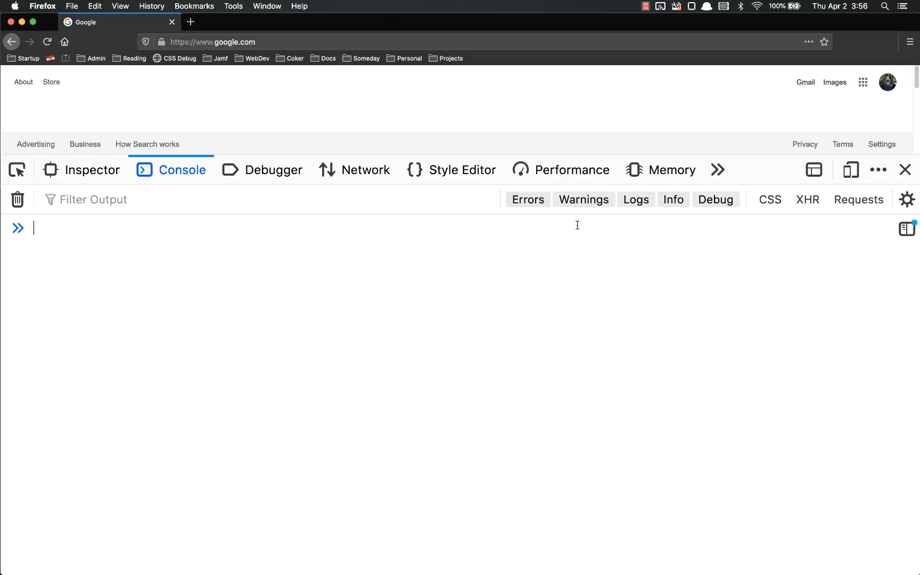
{"action": "mouse_move", "coordinate": [387, 279]}
{"action": "type", "text": "func"}
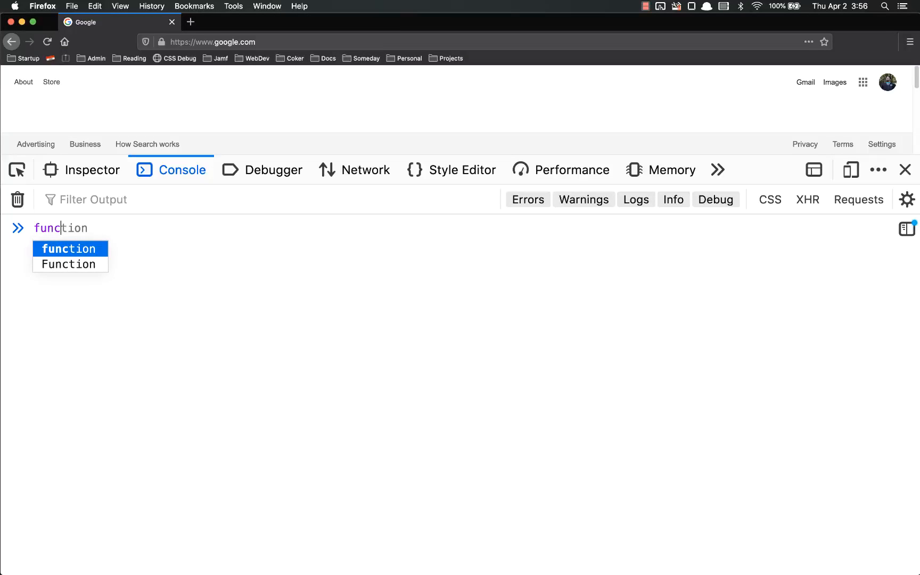
Step: Enter and run function myFunc() { console.log("This is my function!") } in the console
{"action": "type", "text": "myfunc() {"}
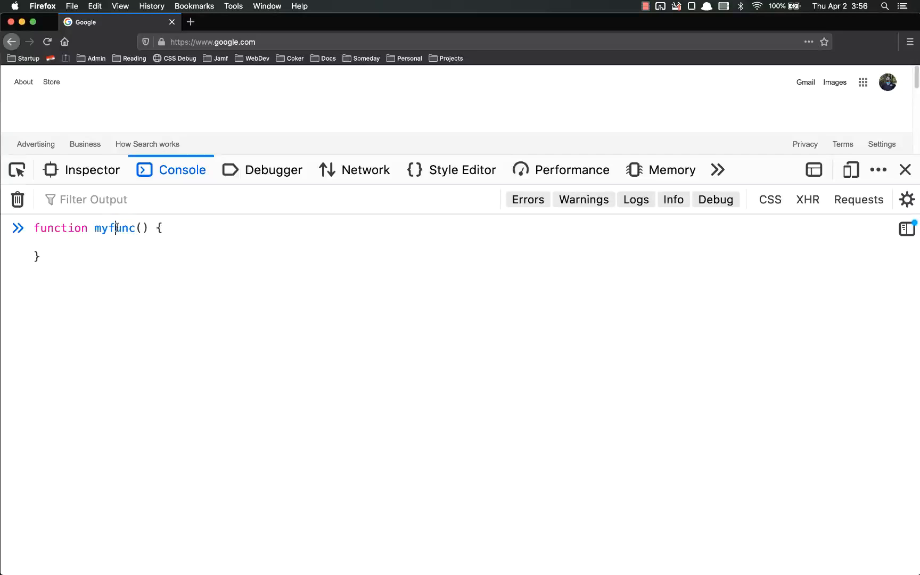
{"action": "type", "text": "F"}
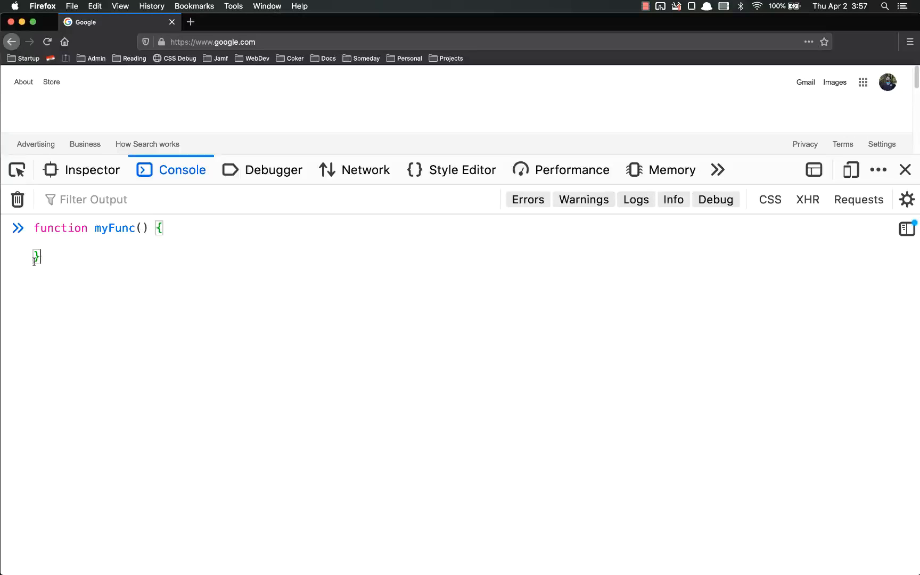
{"action": "type", "text": "co"}
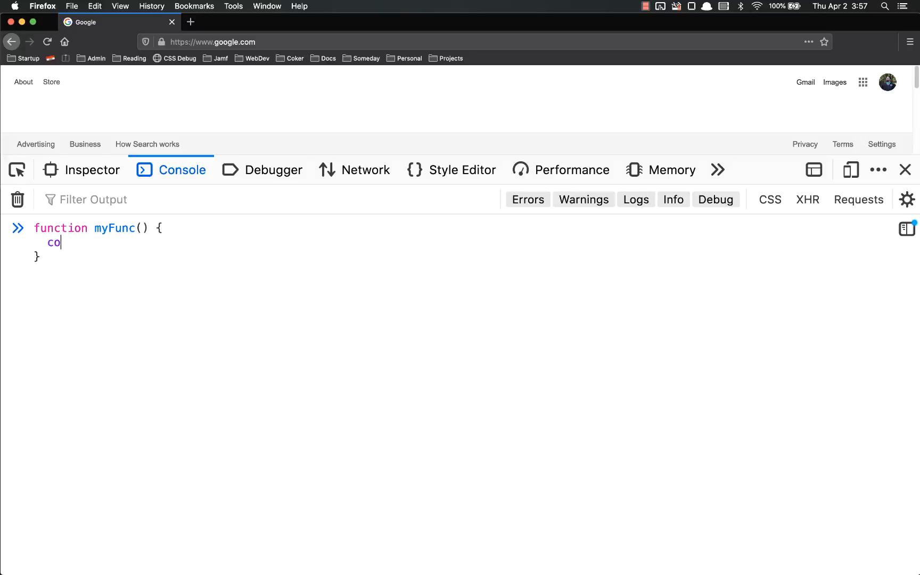
{"action": "type", "text": "nsole.log(\"This is my function!"}
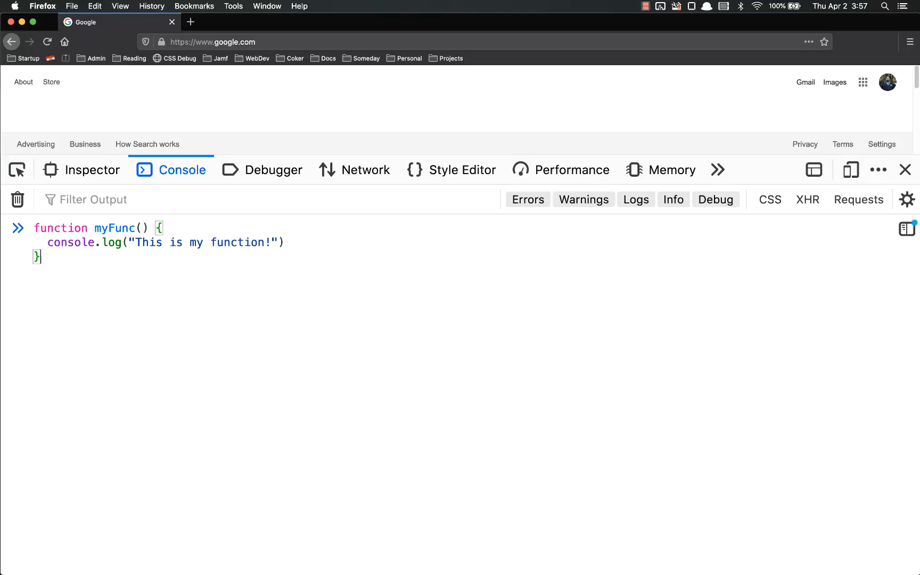
{"action": "type", "text": ";"}
{"action": "key", "text": "Return"}
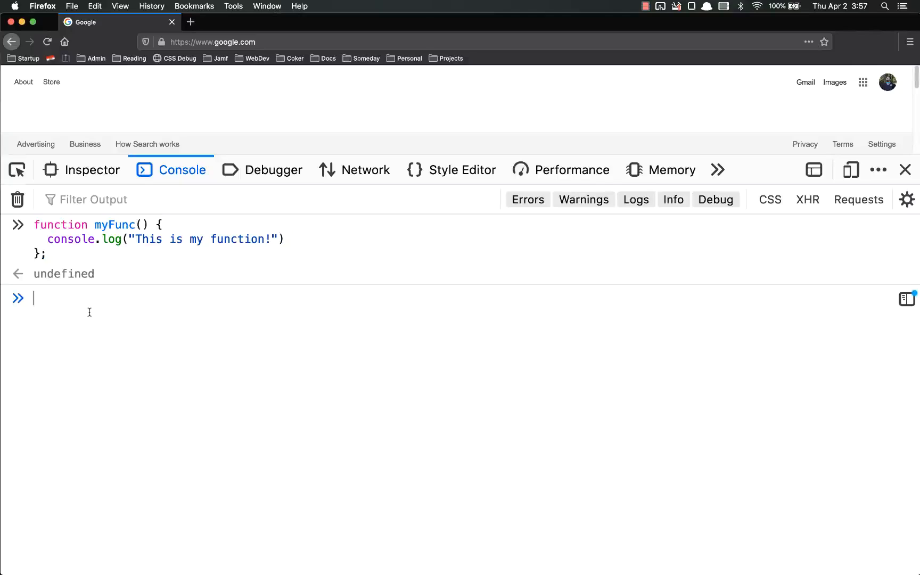
Step: Call myFunc() to print its message, then evaluate bare myFunc to show the function
{"action": "type", "text": "myFunc("}
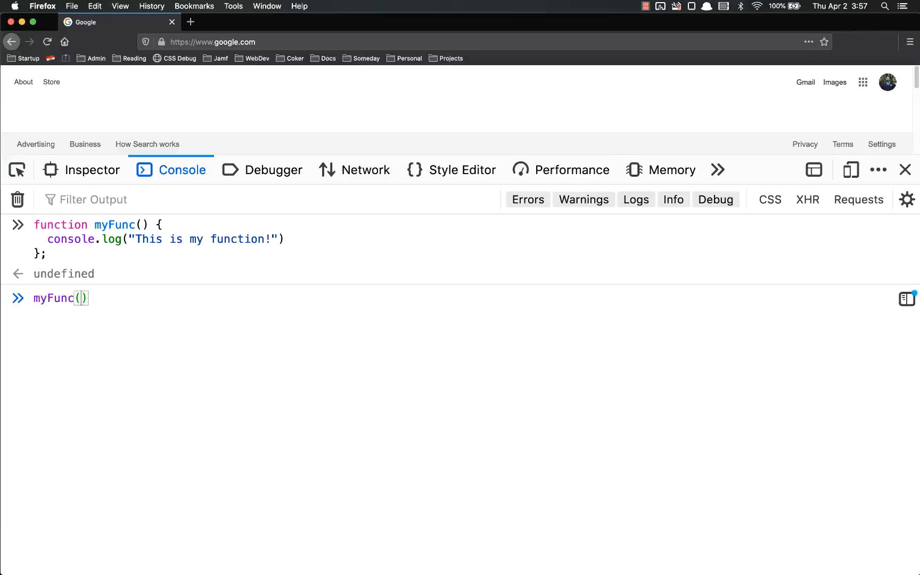
{"action": "key", "text": "Return"}
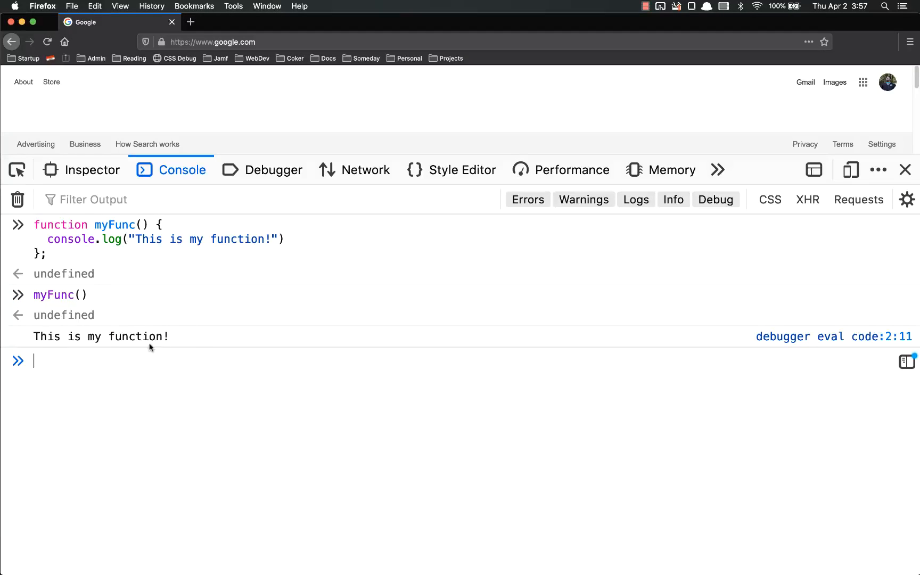
{"action": "mouse_move", "coordinate": [172, 249]}
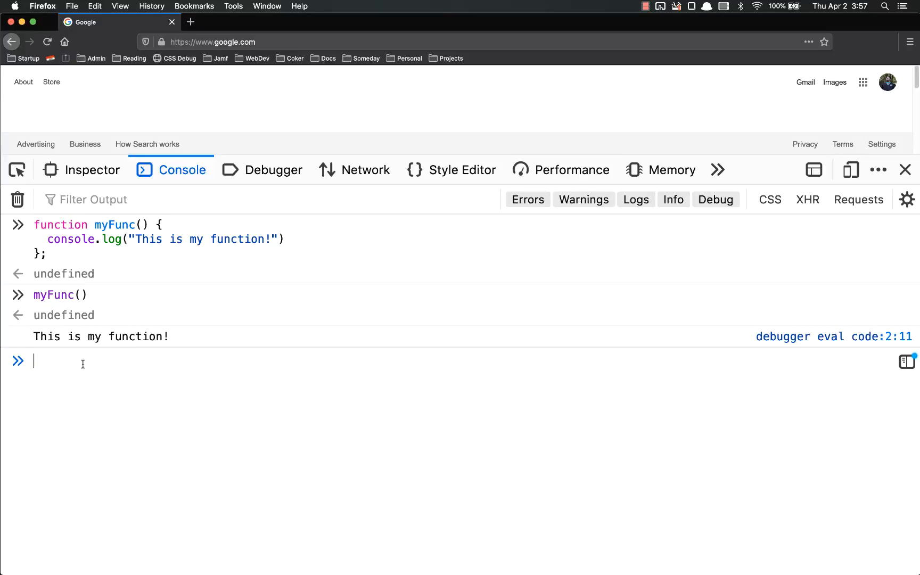
{"action": "double_click", "coordinate": [114, 224]}
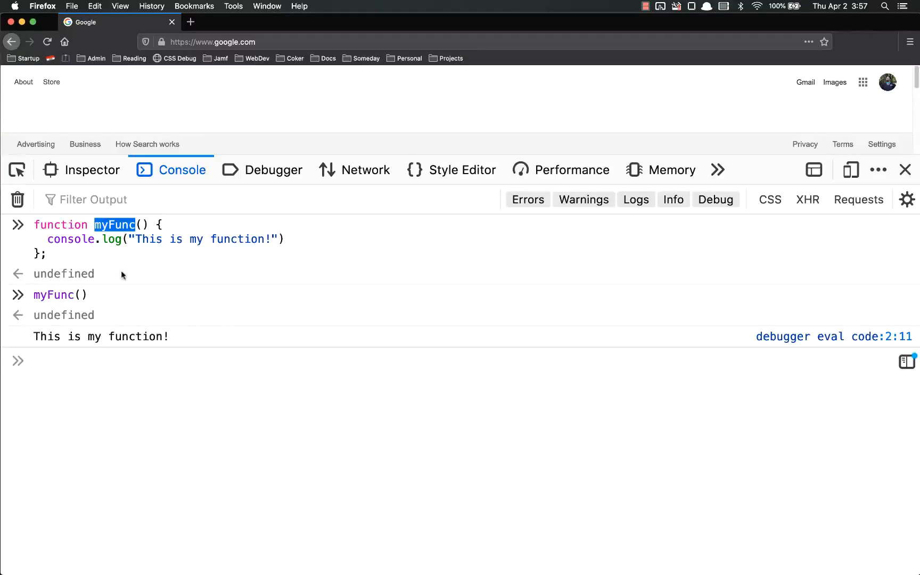
{"action": "type", "text": "myFunc"}
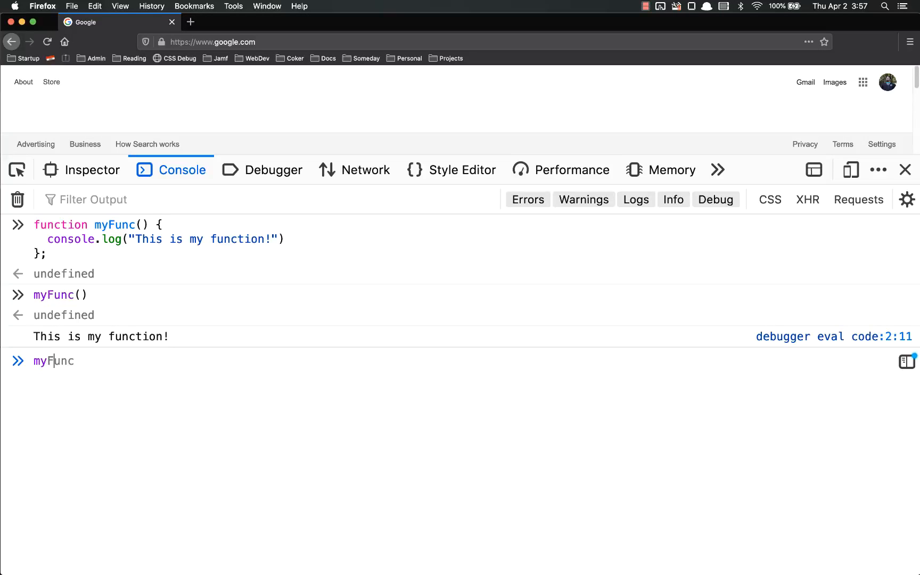
{"action": "key", "text": "Return"}
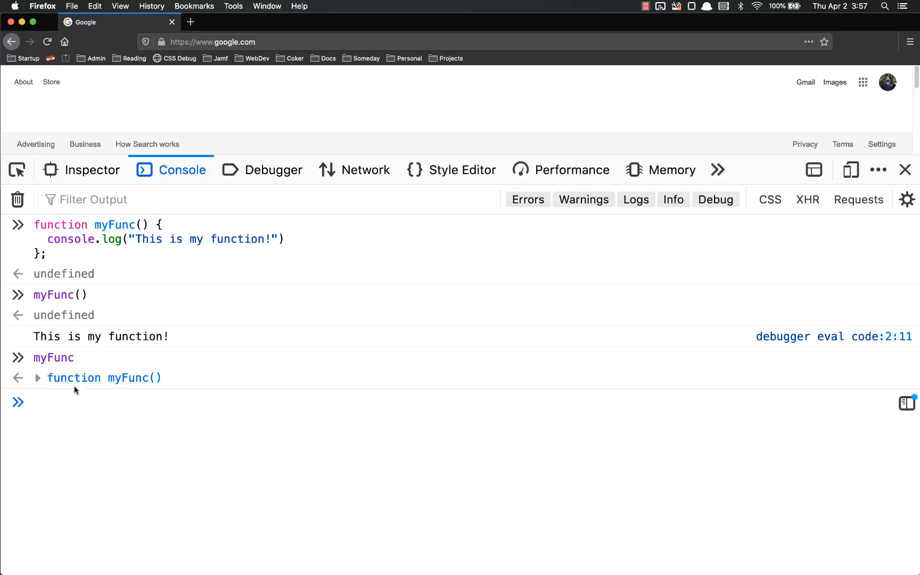
{"action": "double_click", "coordinate": [52, 358]}
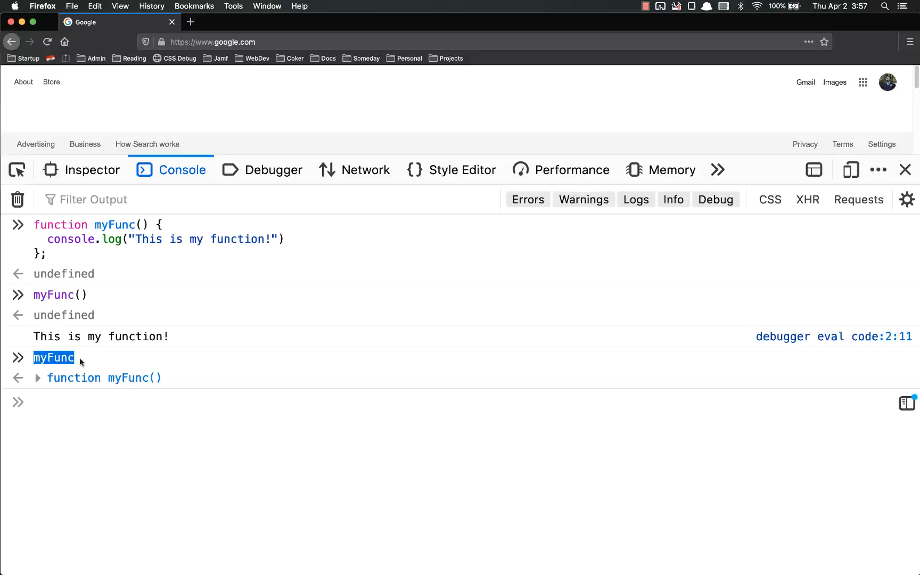
{"action": "double_click", "coordinate": [104, 378]}
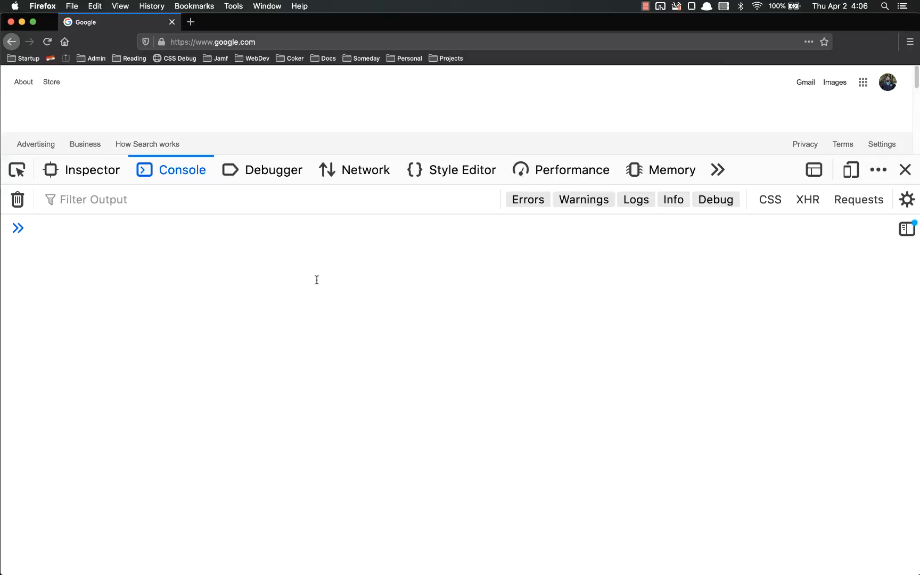
Step: Log the message "As the FEC deadline for 2019 approaches…" in the console
{"action": "type", "text": "console.."}
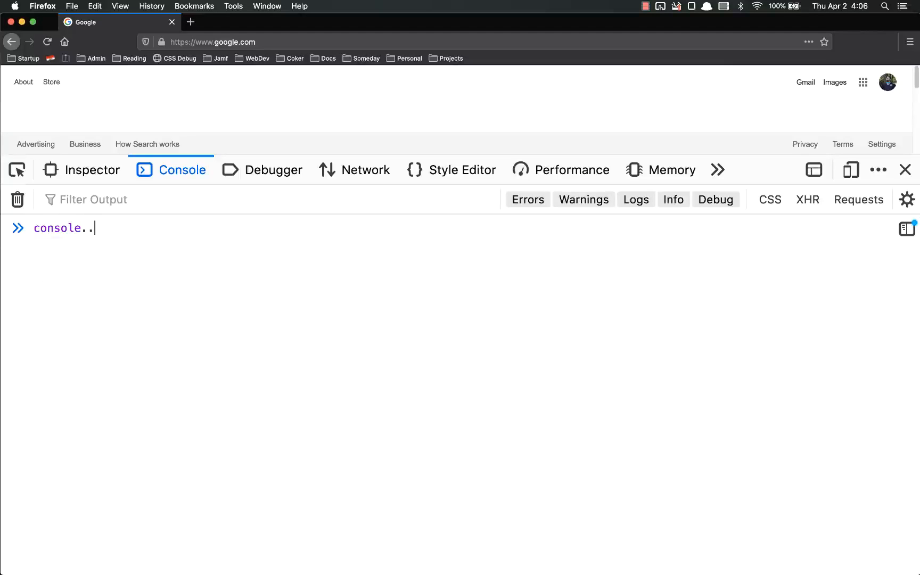
{"action": "type", "text": "log()"}
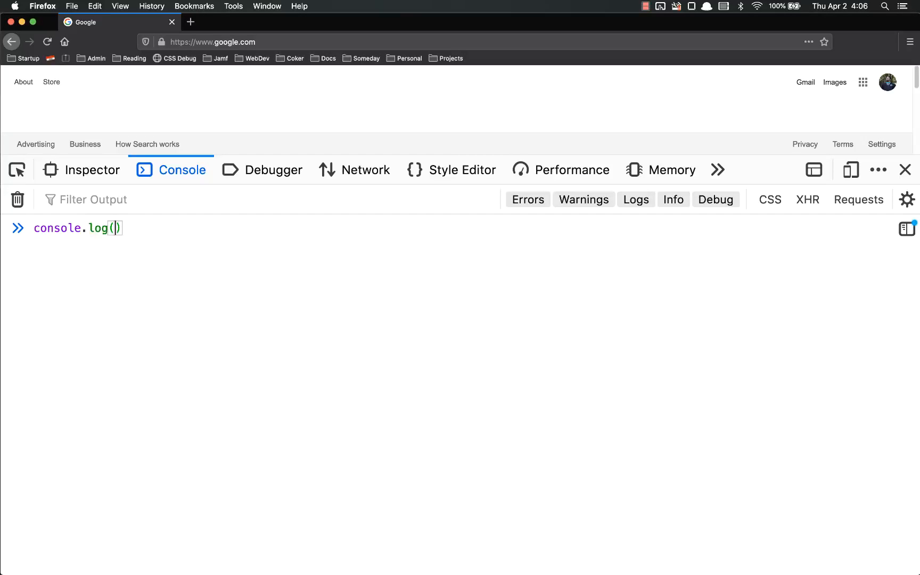
{"action": "type", "text": "\"As t"}
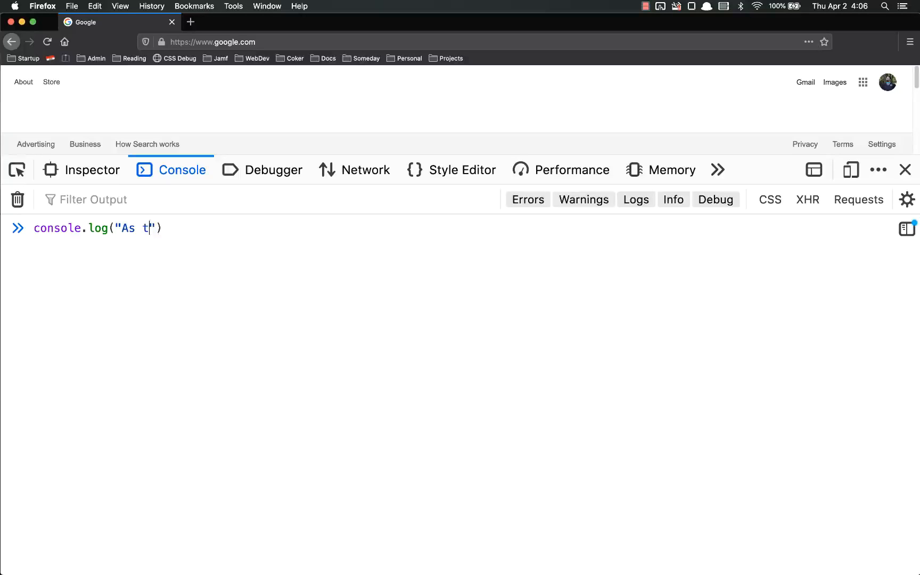
{"action": "type", "text": "he FEC deadling f"}
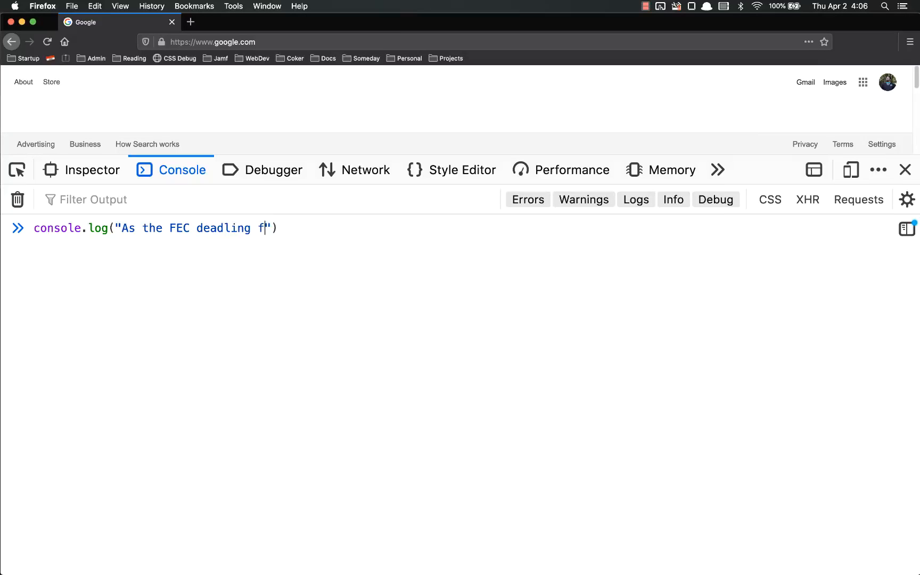
{"action": "type", "text": "or 2019 approac"}
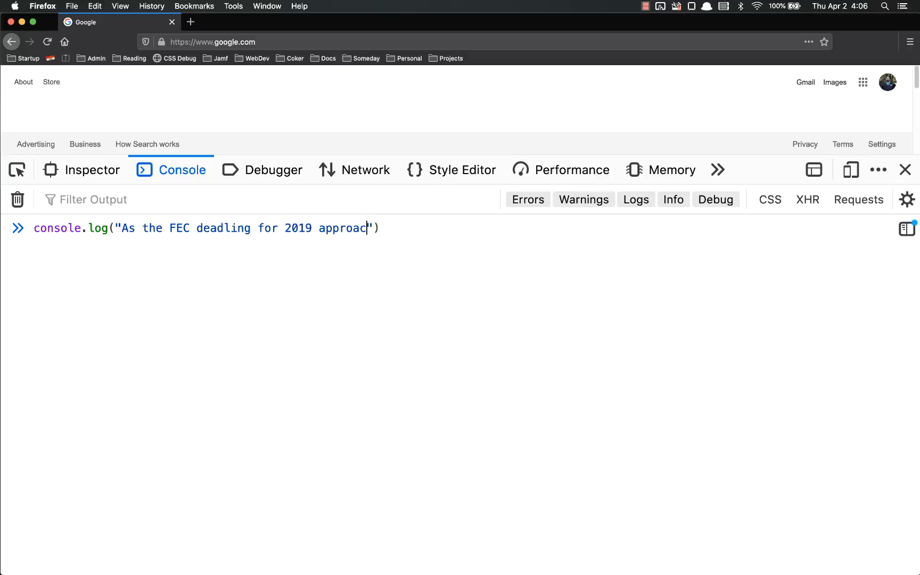
{"action": "key", "text": "Return"}
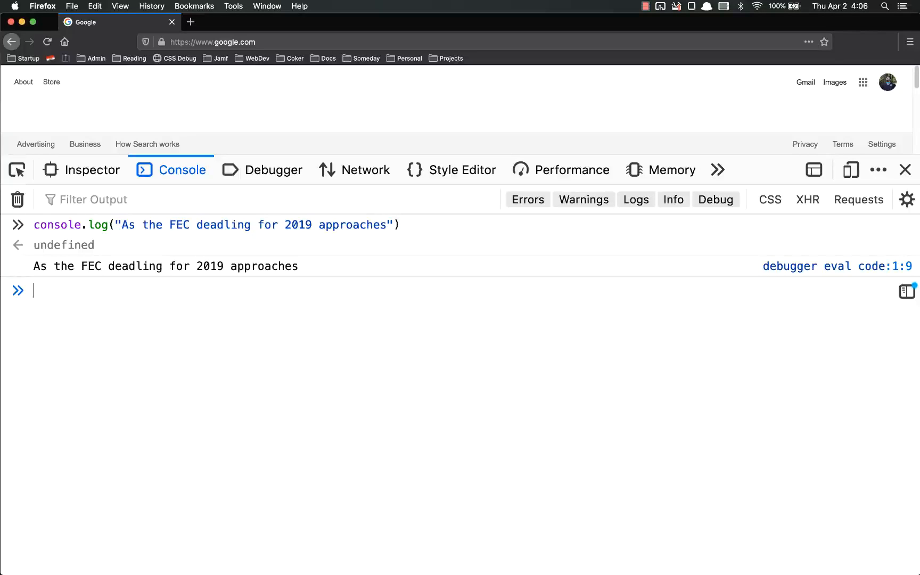
Step: Log "I am once again asking for your financial support" in the console
{"action": "type", "text": "console.log("}
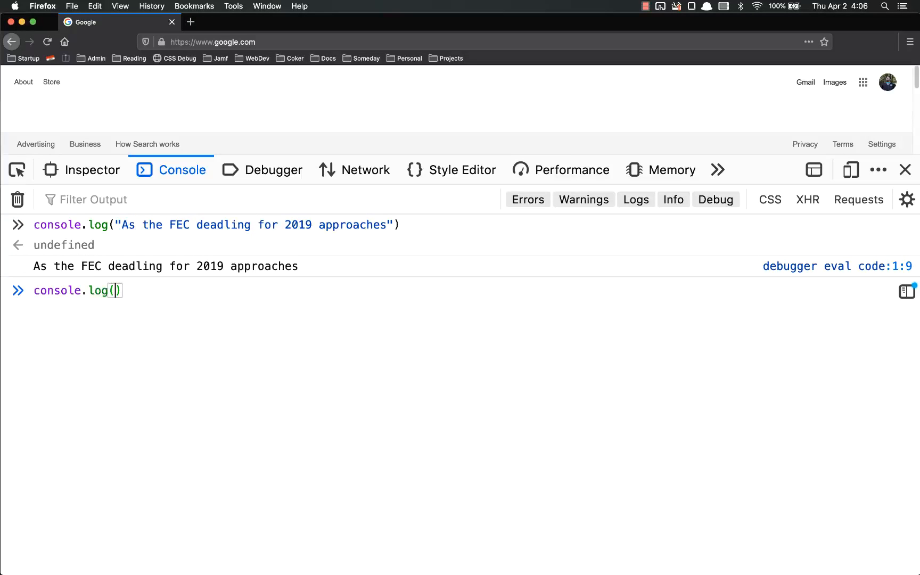
{"action": "type", "text": "\"I am once again as"}
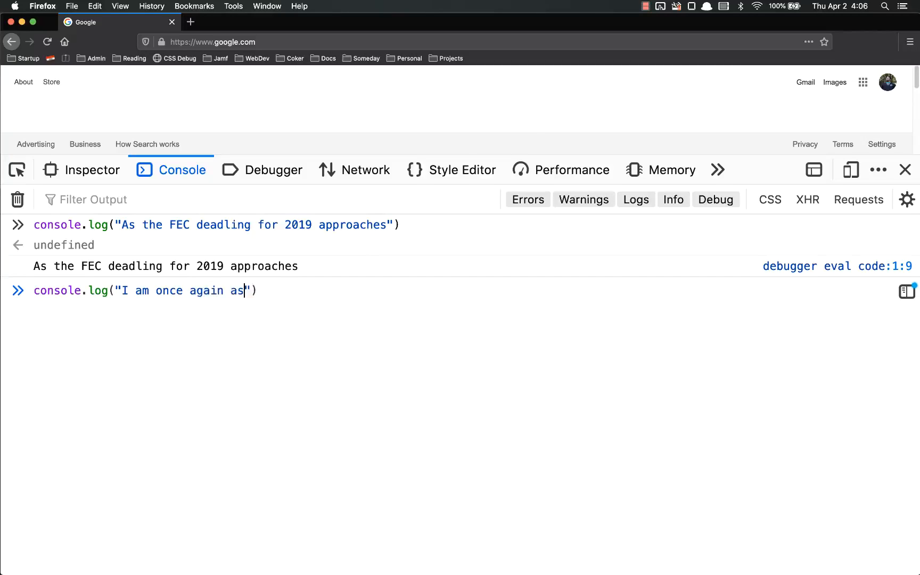
{"action": "type", "text": "king for your financ"}
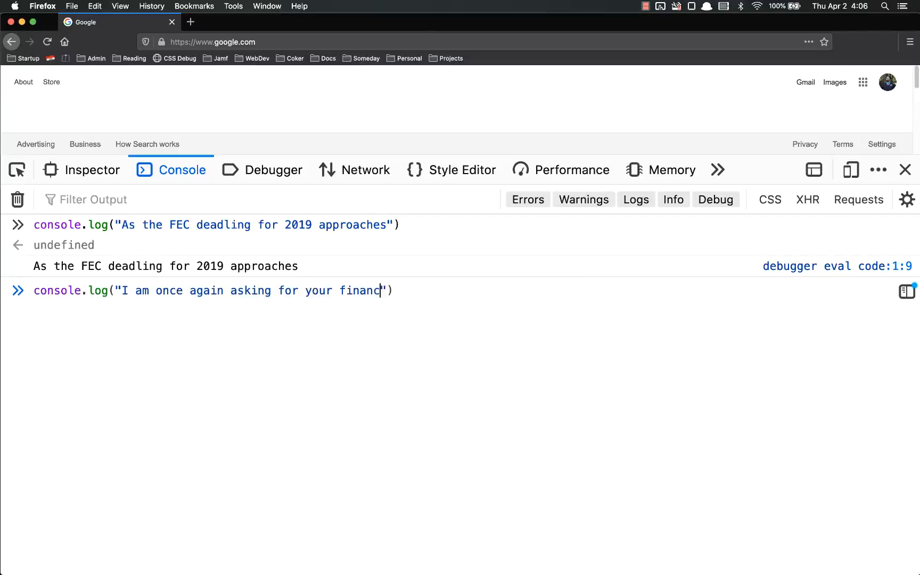
{"action": "type", "text": "ial support"}
{"action": "key", "text": "Return"}
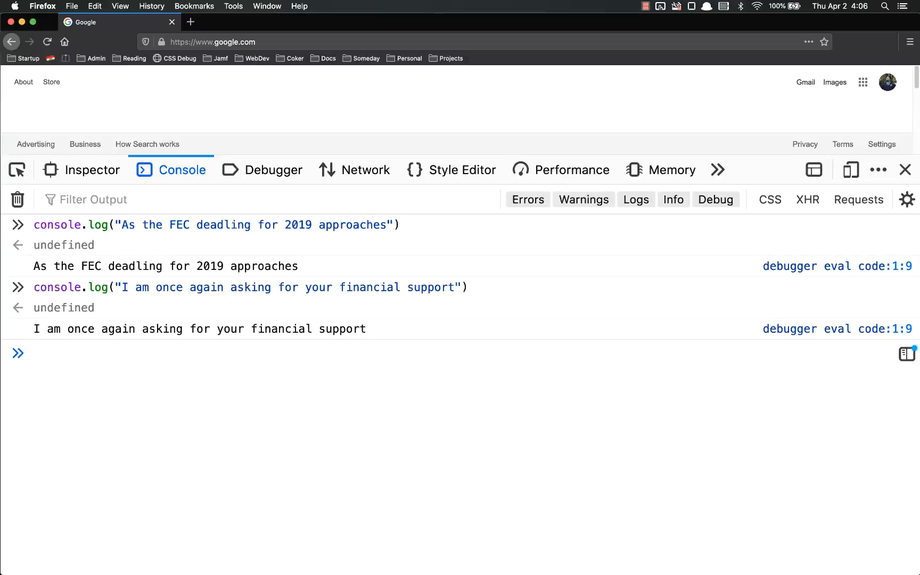
Step: Start writing function bernie() { with console.log lines in the console input
{"action": "type", "text": "function bernie() {"}
{"action": "type", "text": "console"}
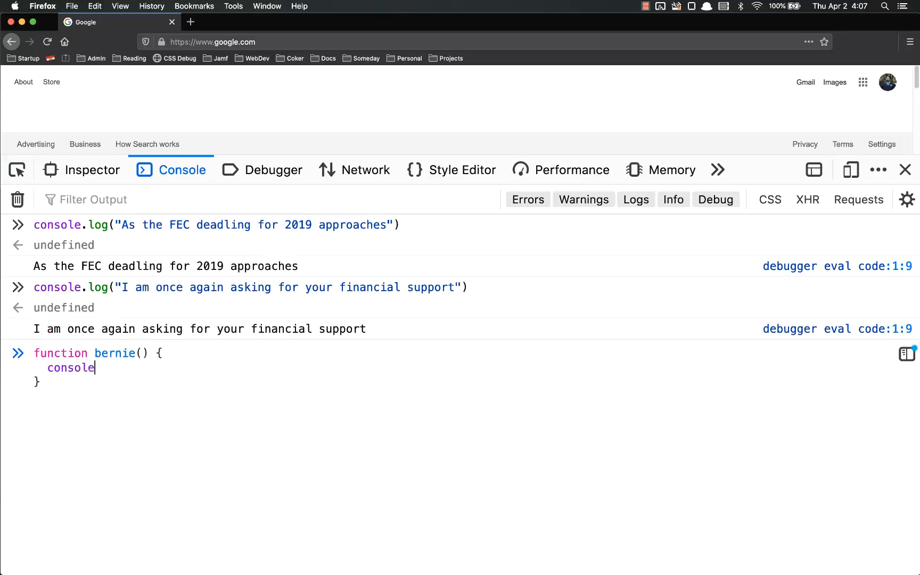
{"action": "type", "text": ".log()"}
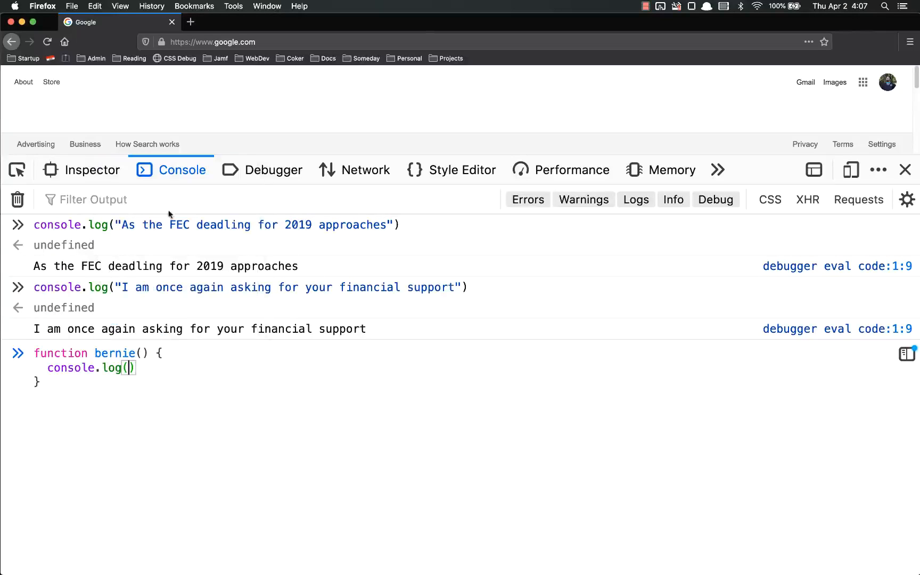
{"action": "double_click", "coordinate": [253, 225]}
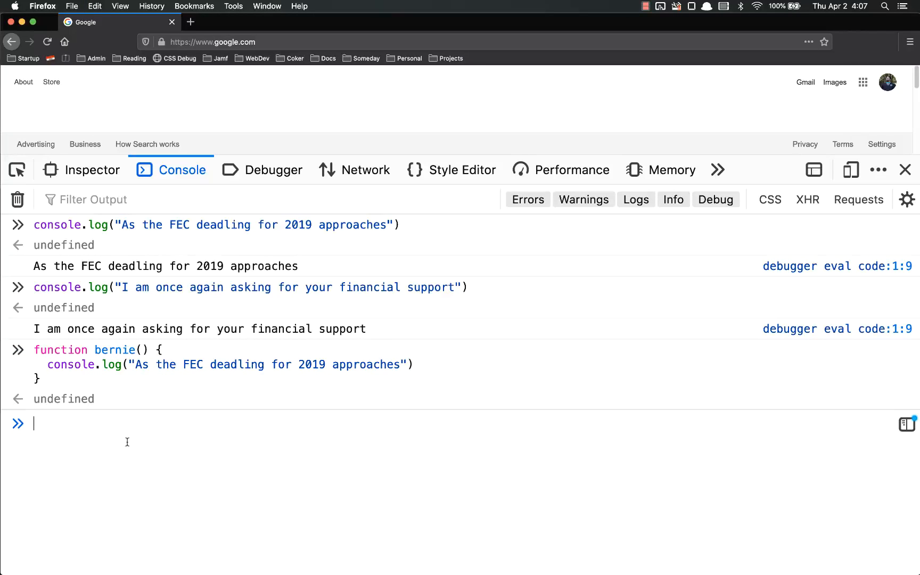
{"action": "type", "text": "function bernie() {"}
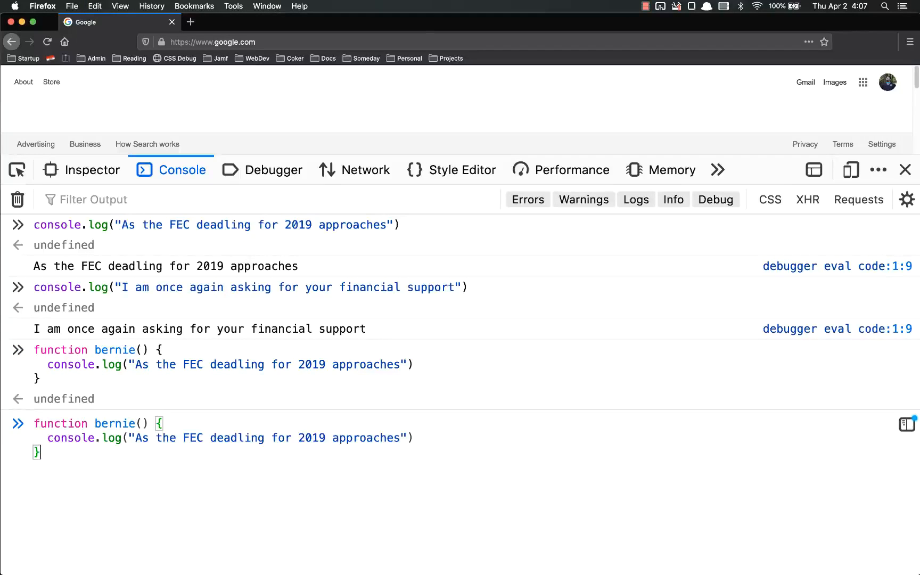
Step: Finish and run the bernie definition, then call bernie() to print both messages
{"action": "key", "text": "Return"}
{"action": "type", "text": "console.log(\"I am once again asking for your financial support\")"}
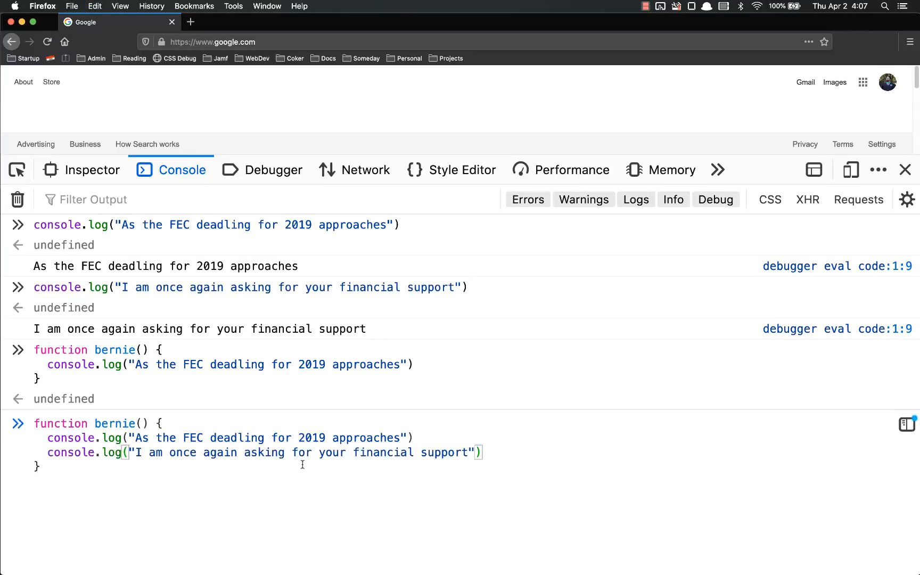
{"action": "key", "text": "Return"}
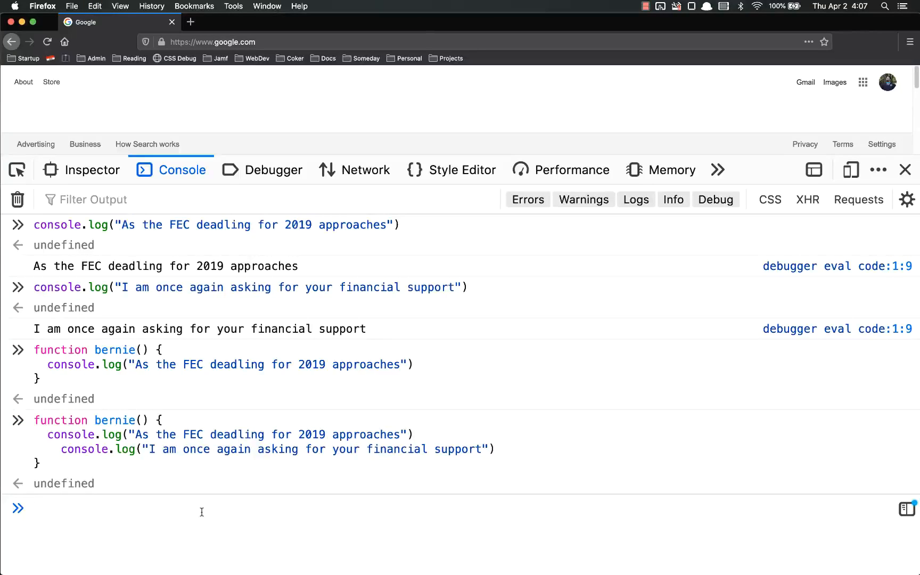
{"action": "type", "text": "bernie"}
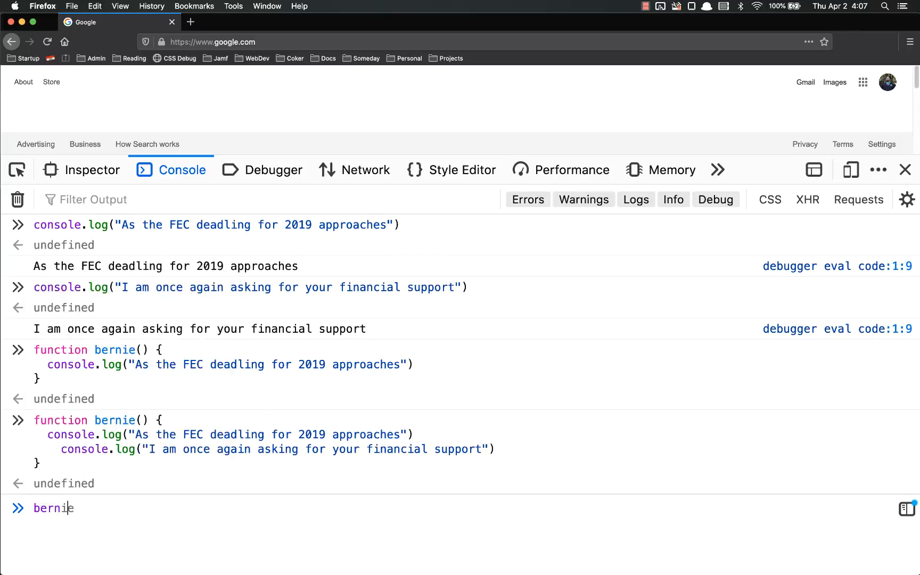
{"action": "key", "text": "Return"}
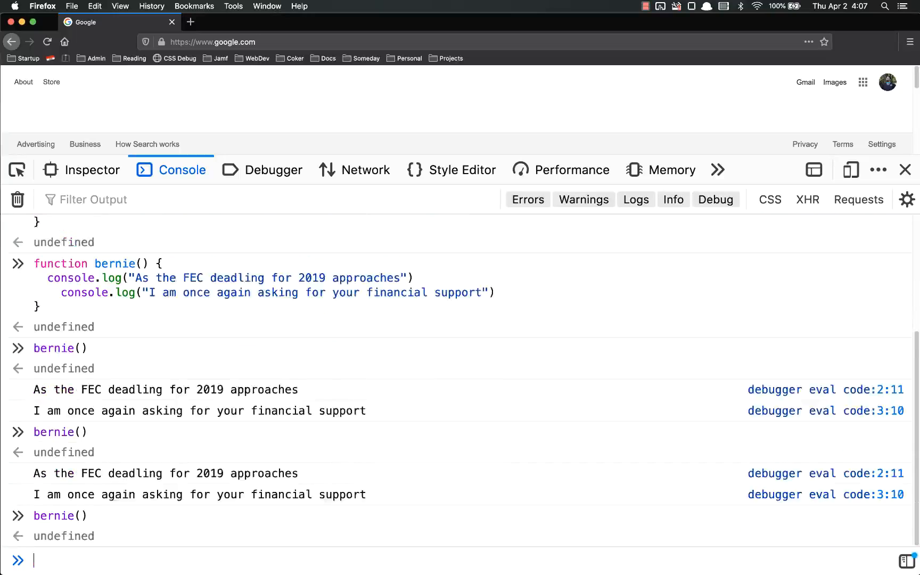
{"action": "scroll", "scroll_direction": "down", "scroll_amount": 3}
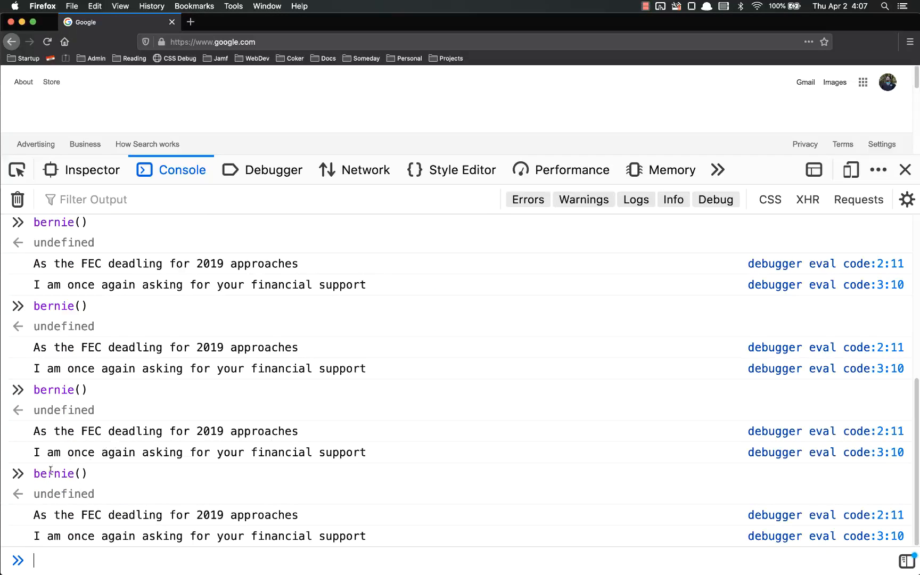
{"action": "scroll", "scroll_direction": "up", "scroll_amount": 3}
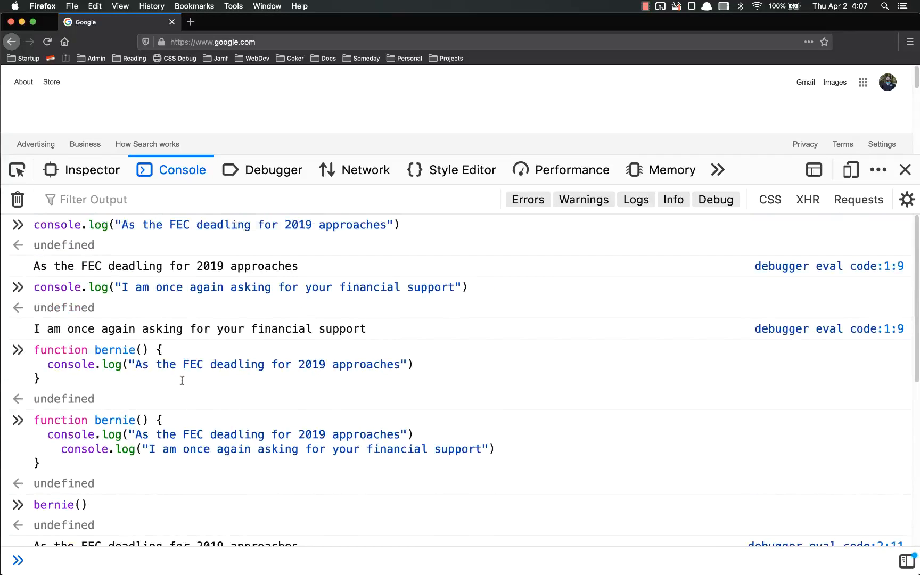
{"action": "mouse_move", "coordinate": [101, 435]}
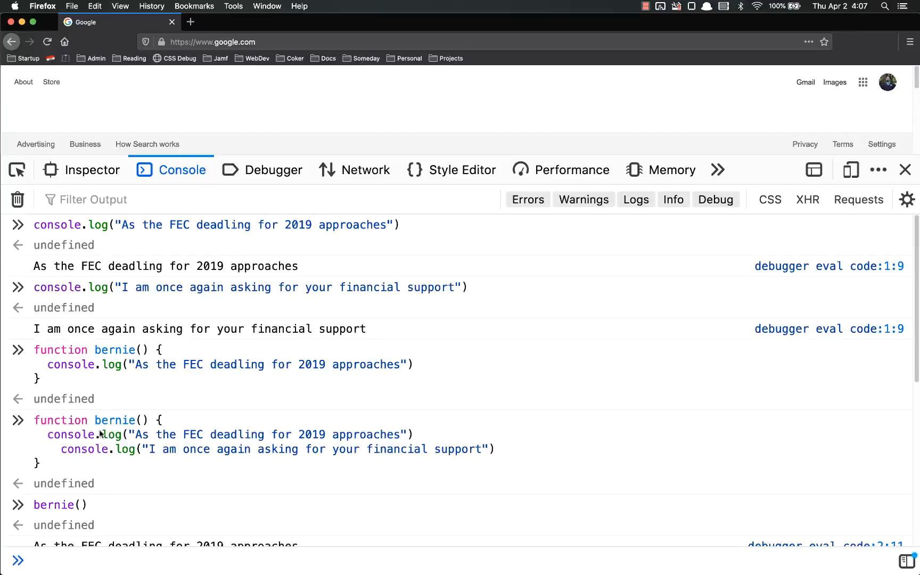
{"action": "scroll", "scroll_direction": "down", "scroll_amount": 3}
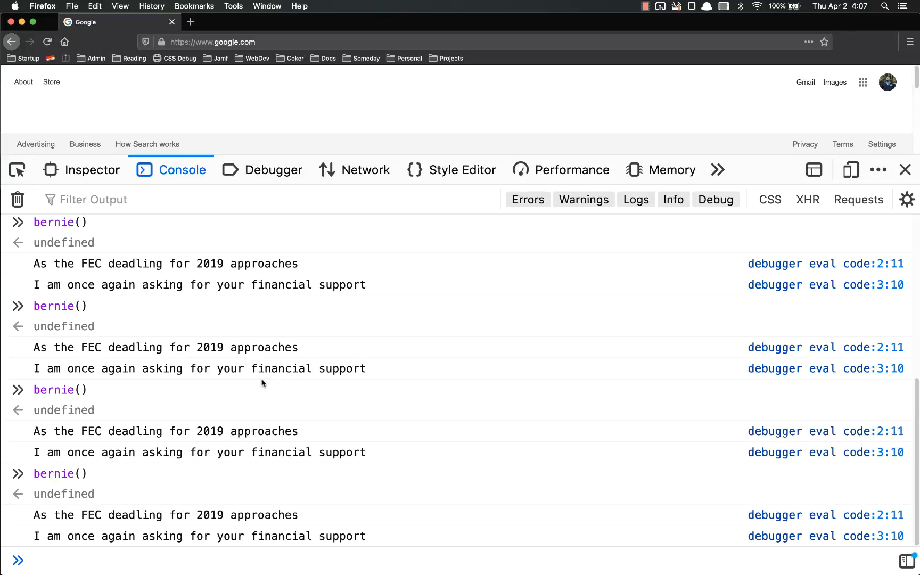
{"action": "scroll", "scroll_direction": "up", "scroll_amount": 3}
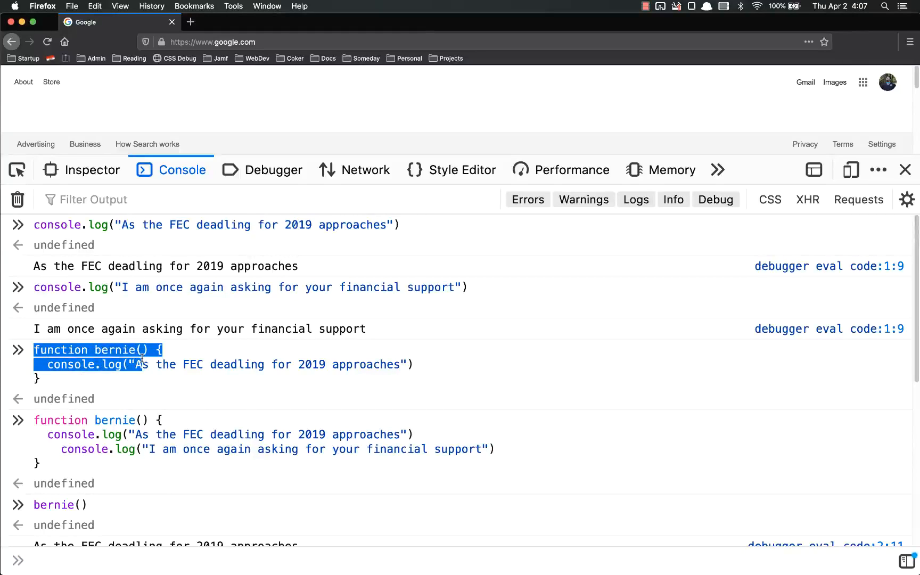
{"action": "double_click", "coordinate": [121, 350]}
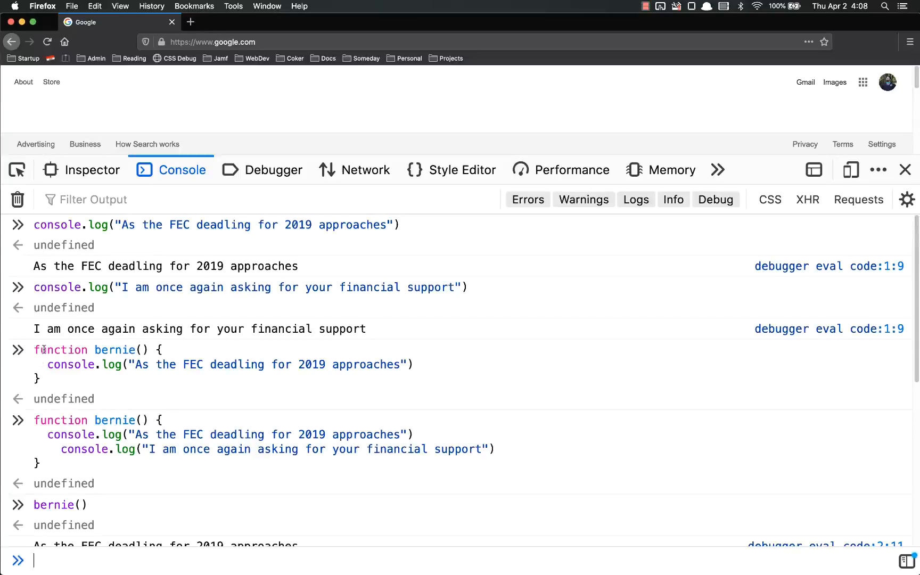
{"action": "double_click", "coordinate": [116, 349]}
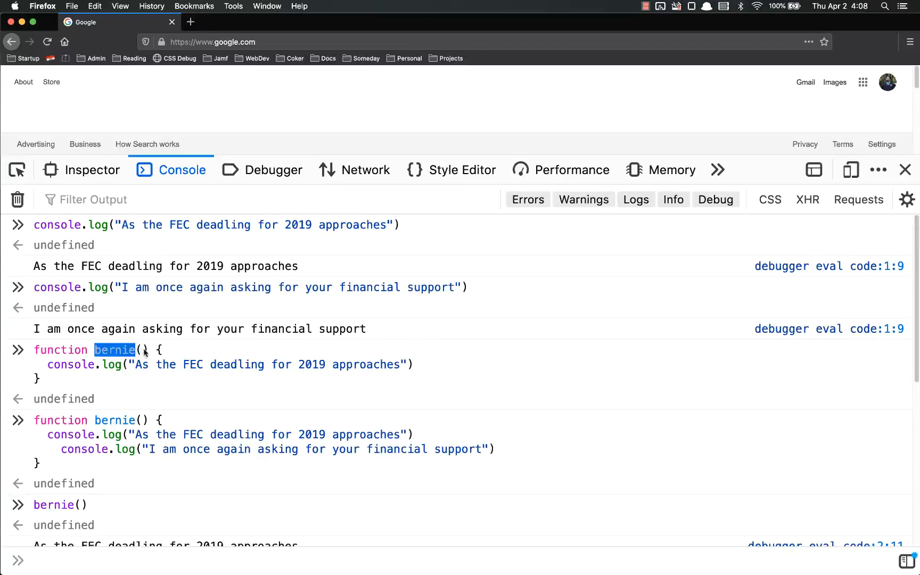
{"action": "double_click", "coordinate": [56, 364]}
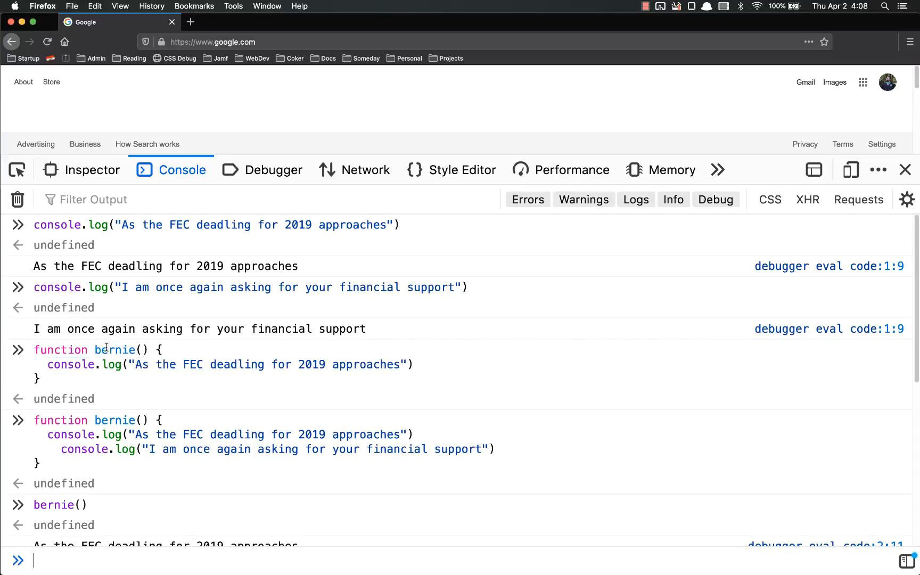
{"action": "double_click", "coordinate": [115, 350]}
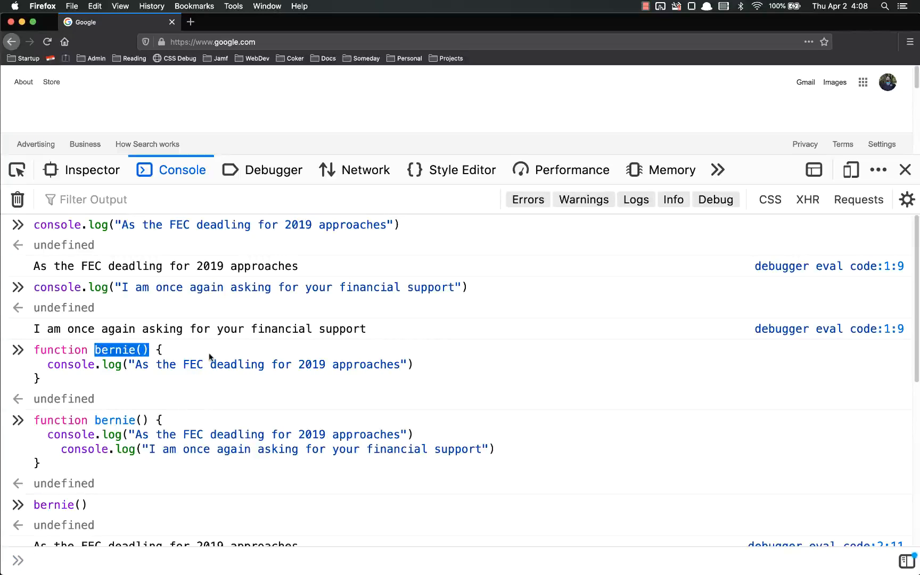